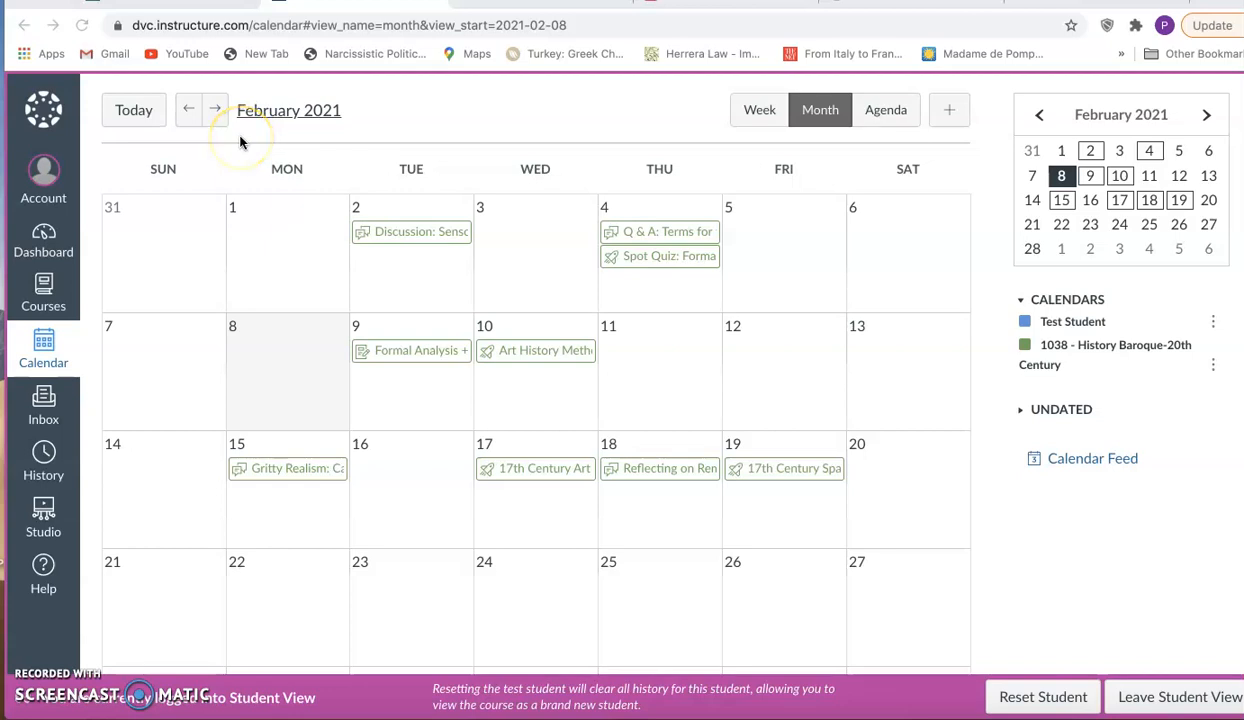
mouse_move(262, 375)
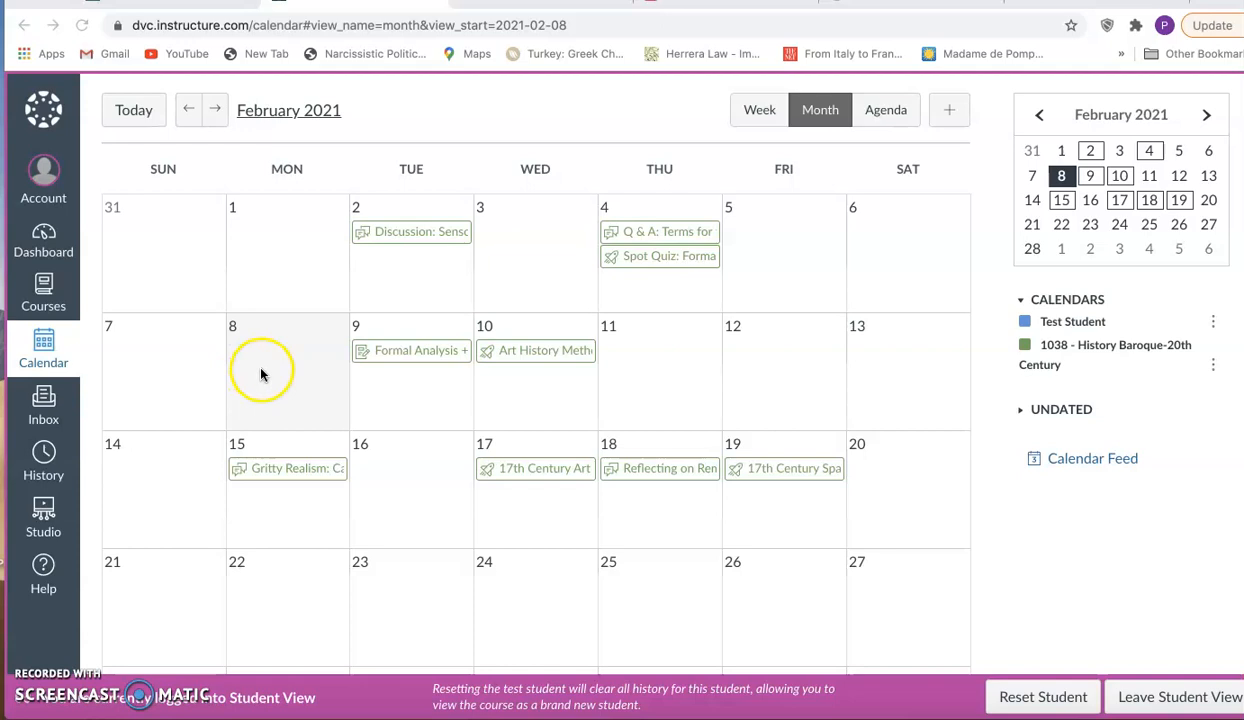
mouse_move(375, 390)
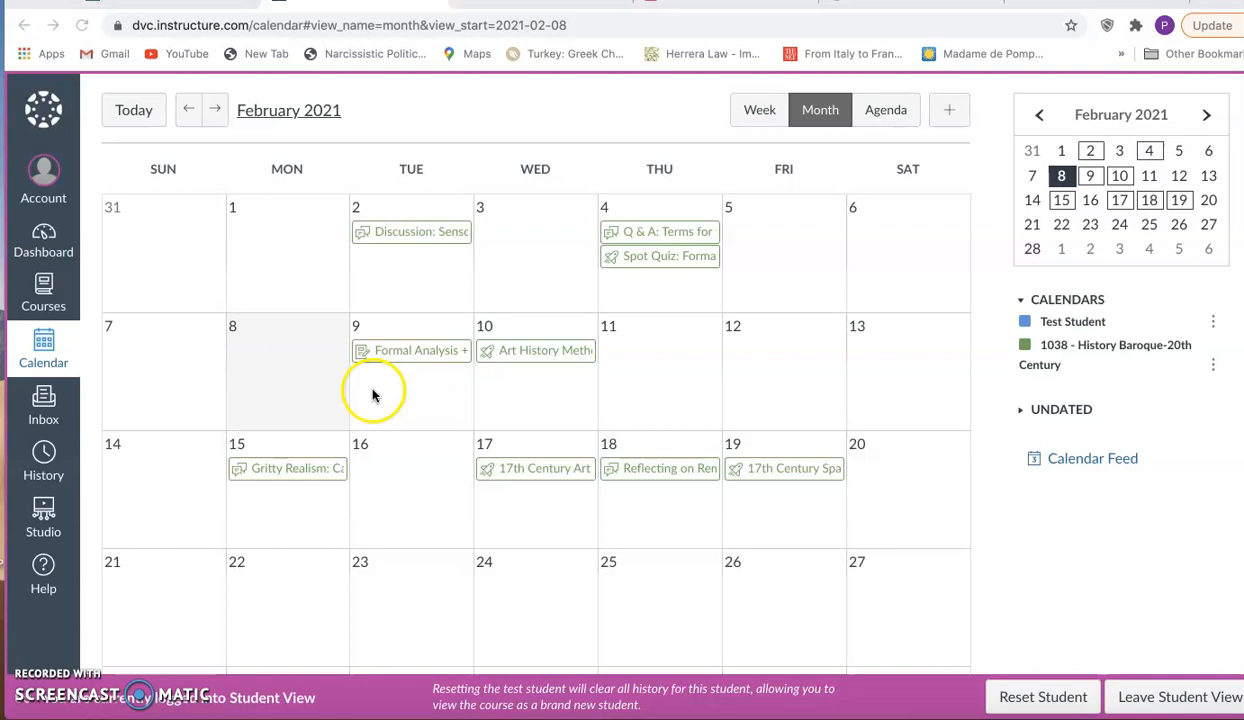
mouse_move(432, 387)
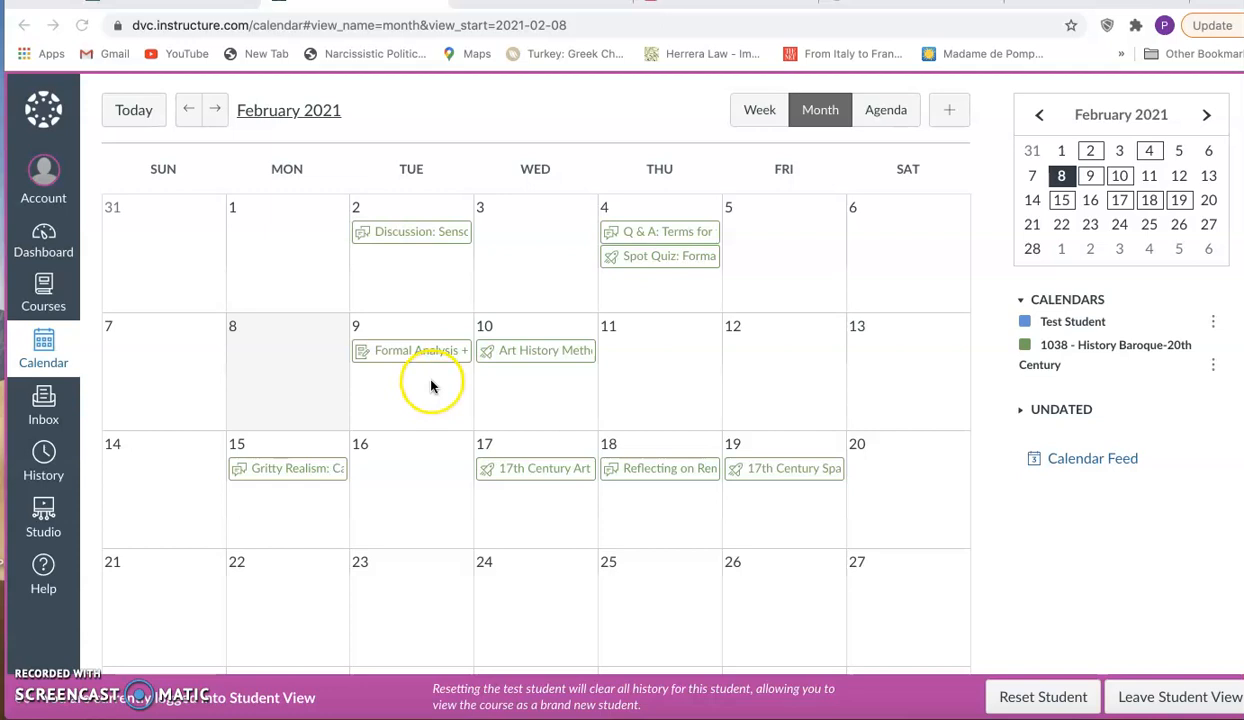
mouse_move(434, 378)
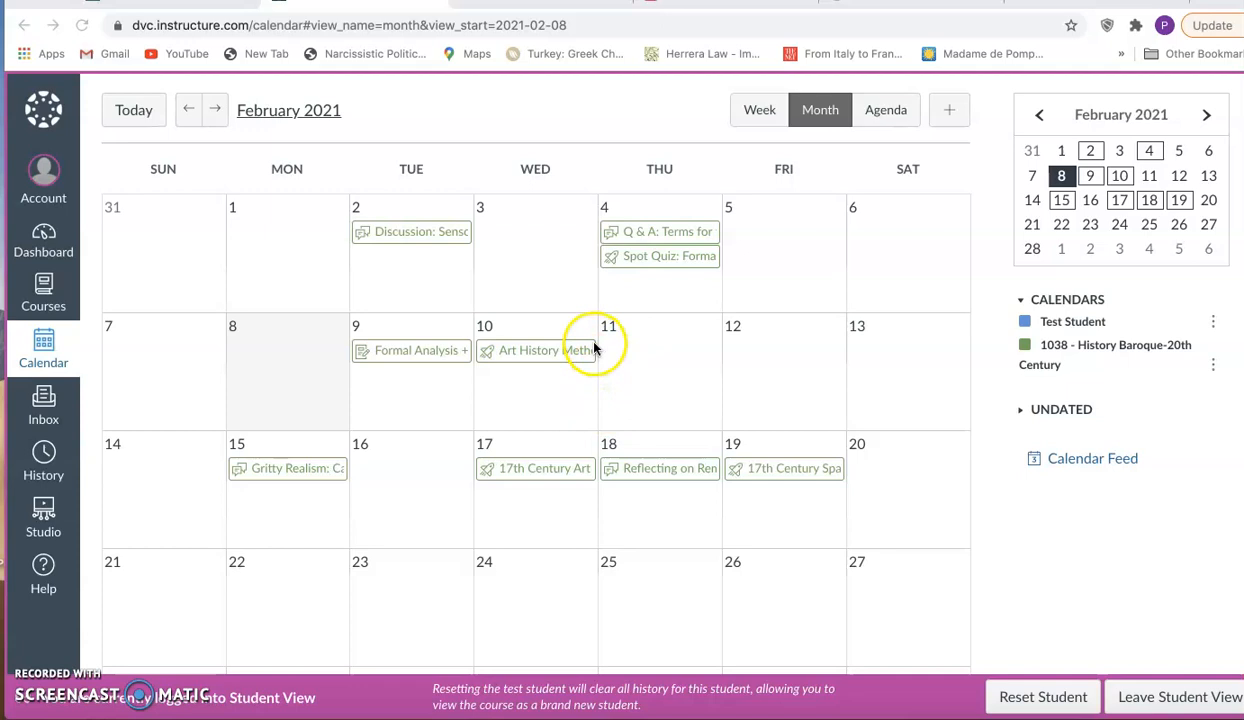
mouse_move(625, 378)
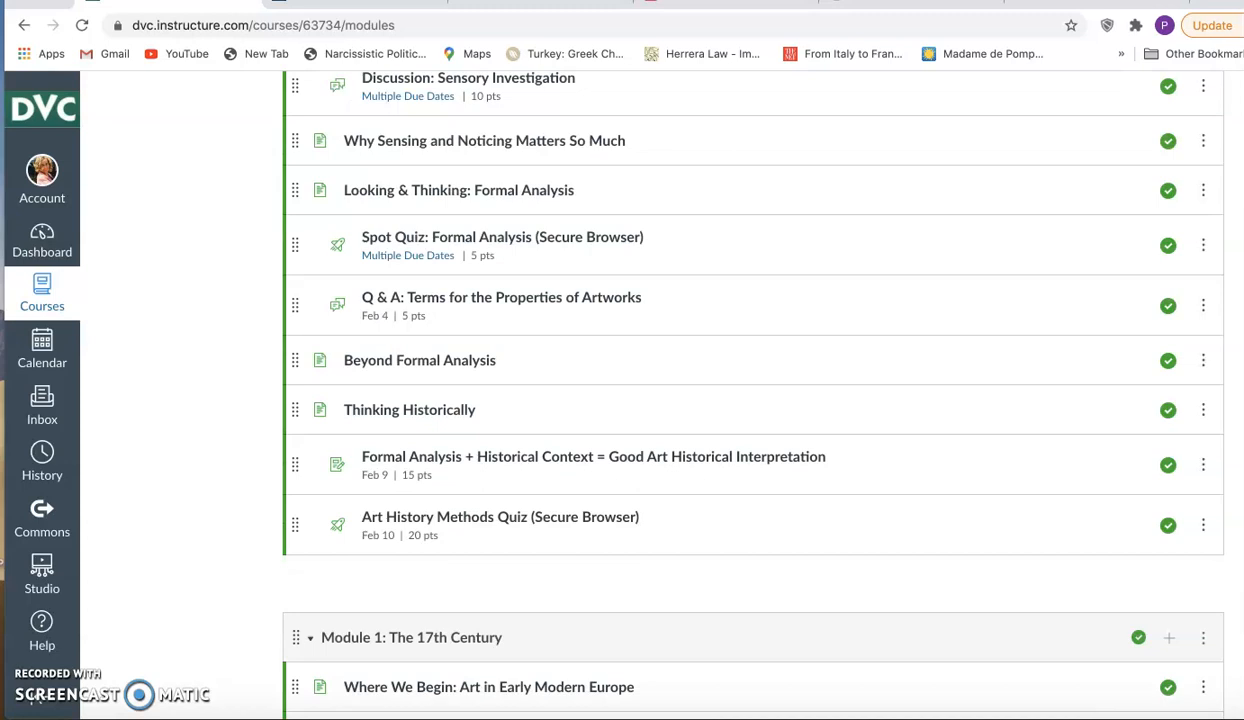
Step: Scroll the Modules page to Module 1's Baroque art, Italy, Bernini and Caravaggio pages
scroll("down", 3)
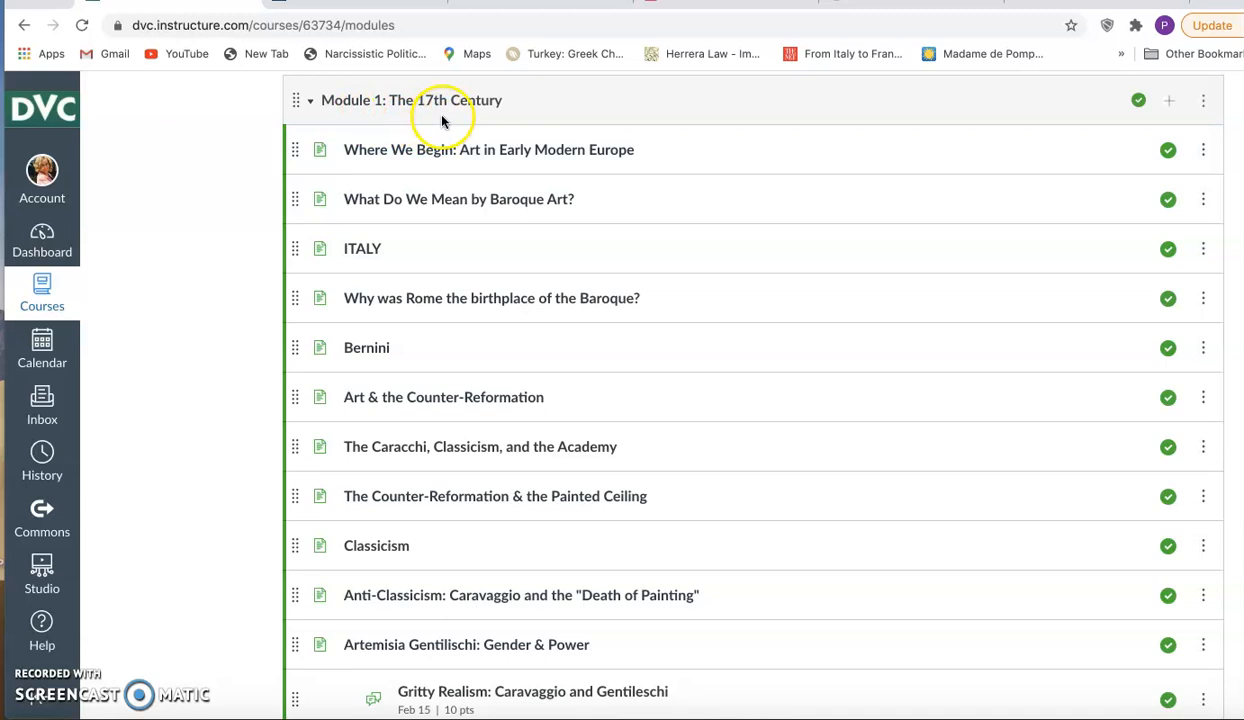
mouse_move(307, 113)
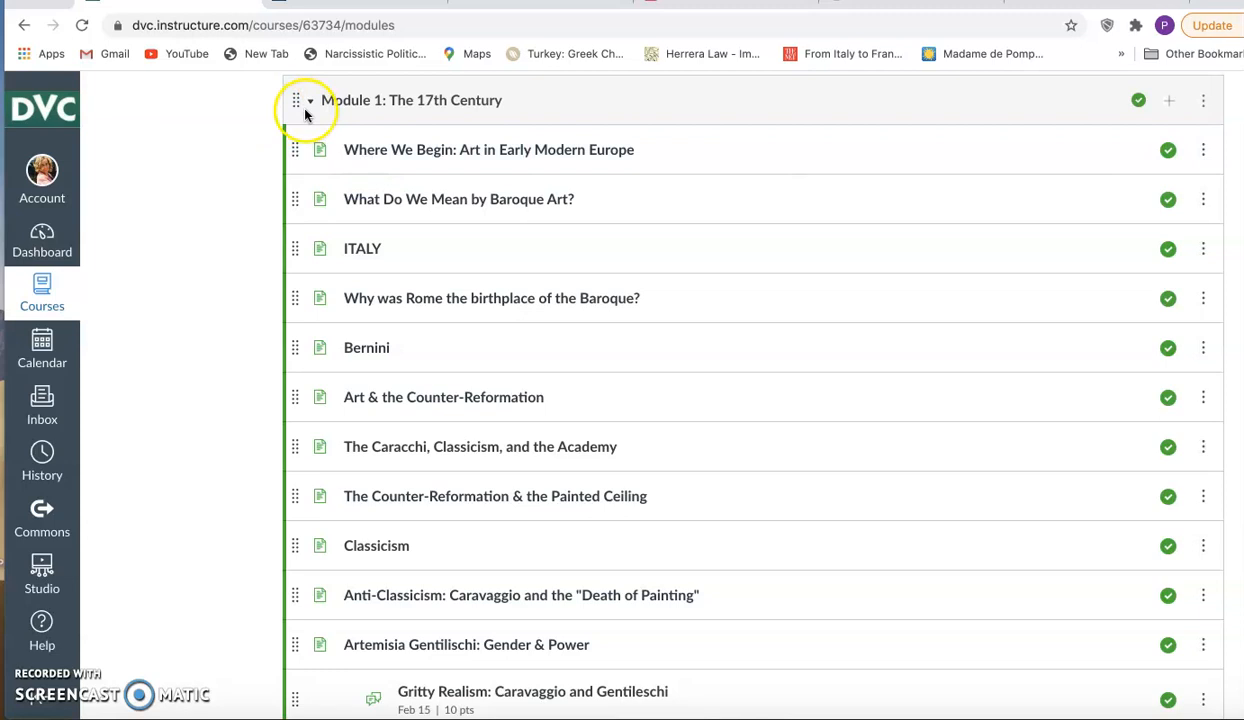
scroll("down", 3)
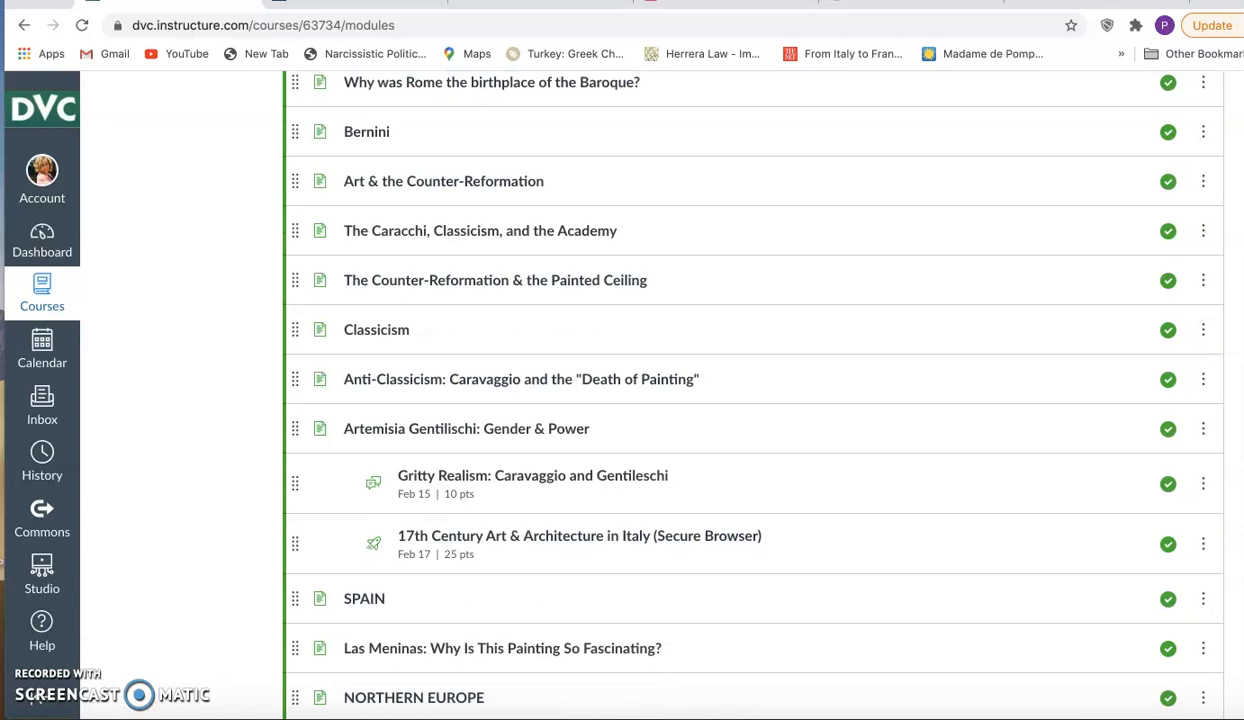
scroll("up", 3)
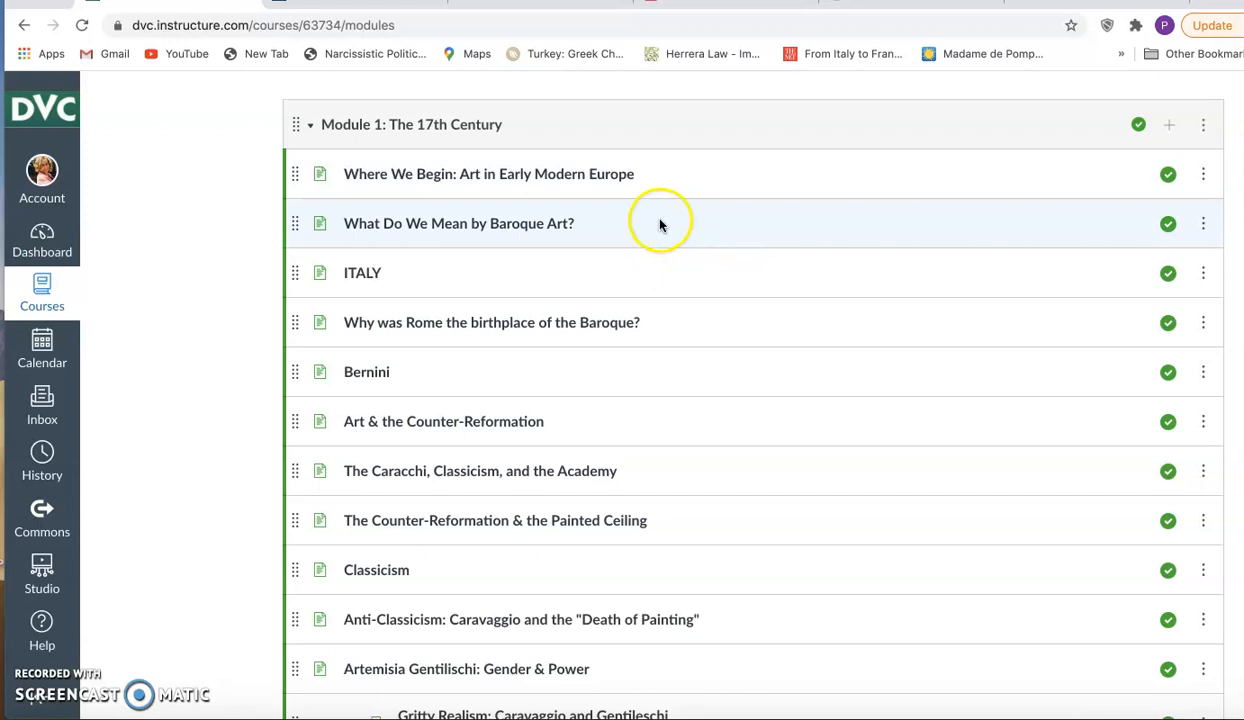
mouse_move(660, 223)
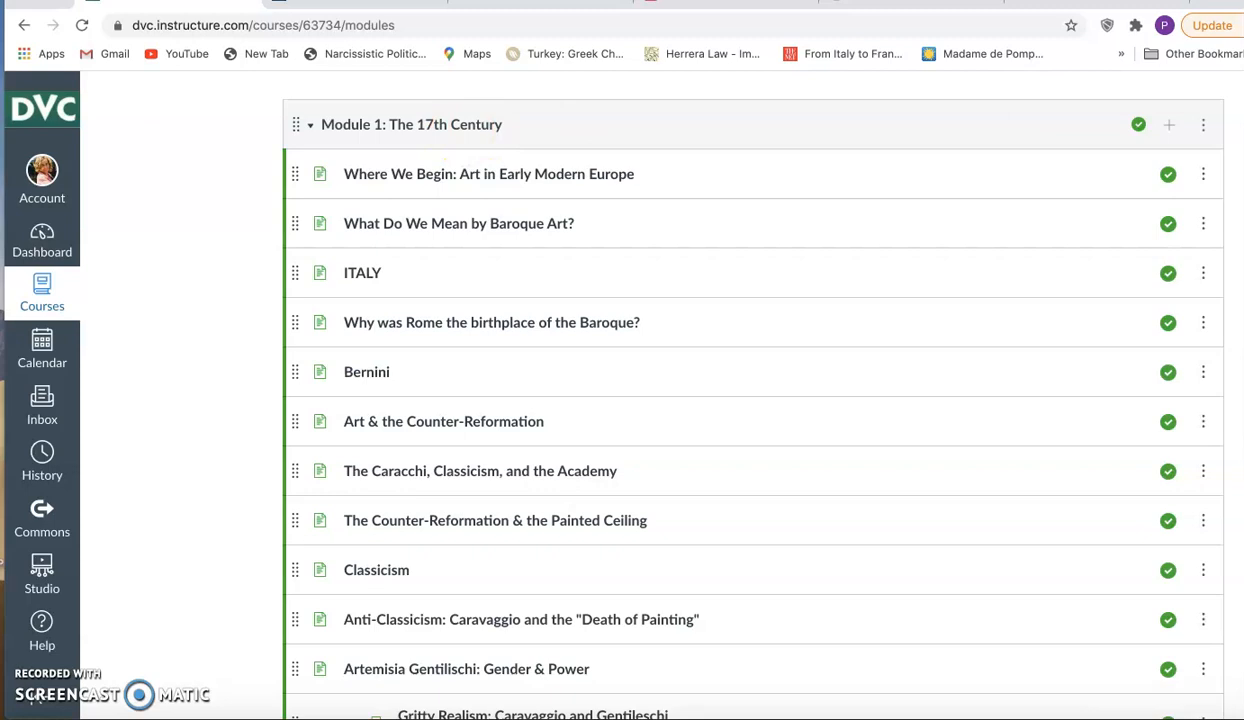
scroll("up", 3)
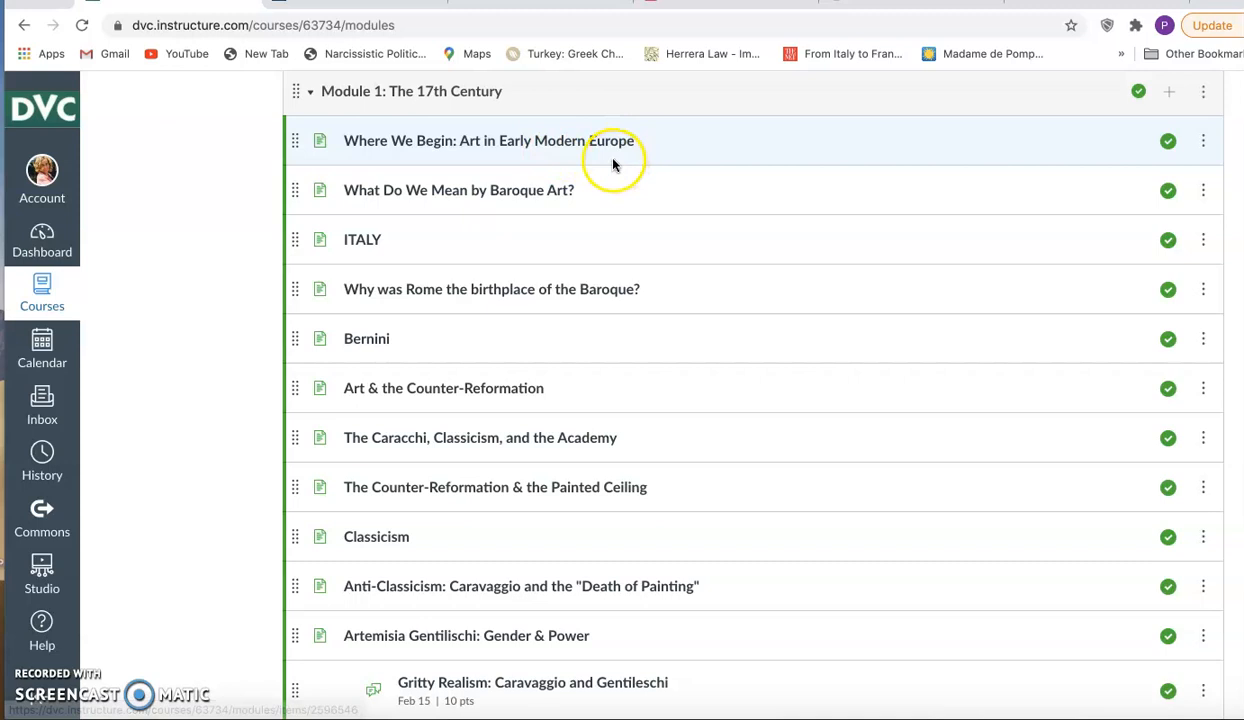
Step: Open 'Where We Begin: Art in Early Modern Europe' and read down through its content
left_click(488, 140)
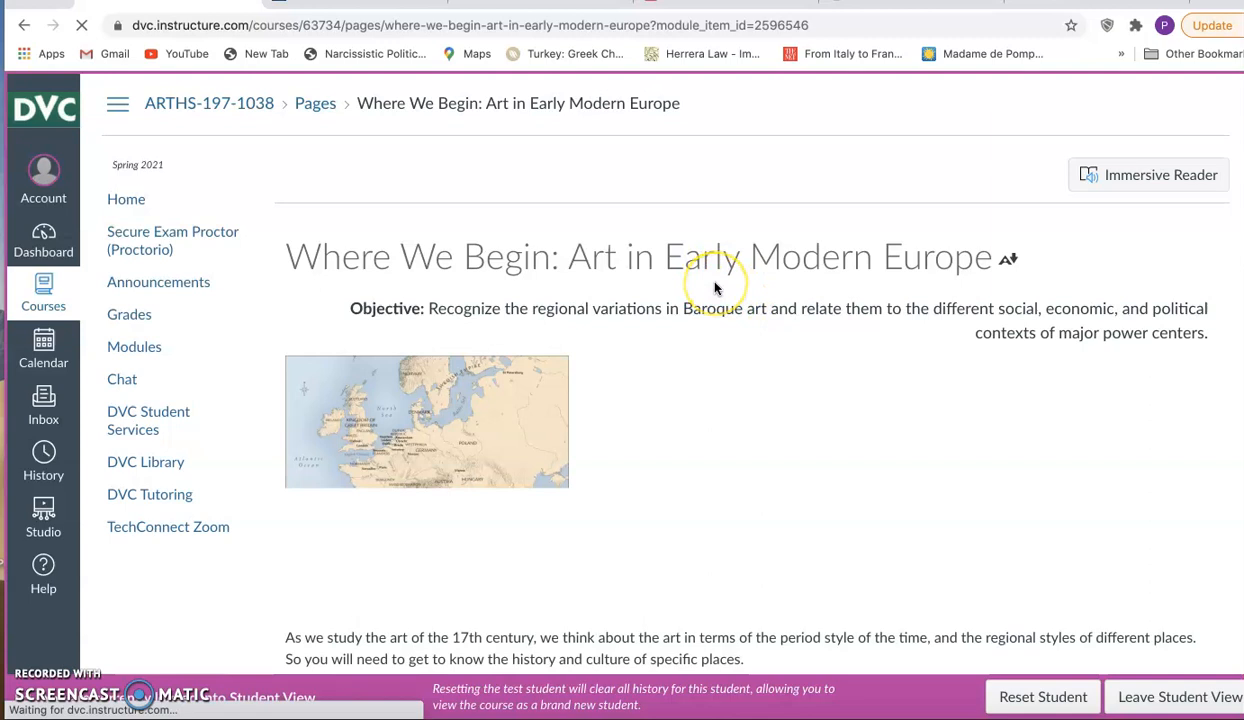
scroll("down", 3)
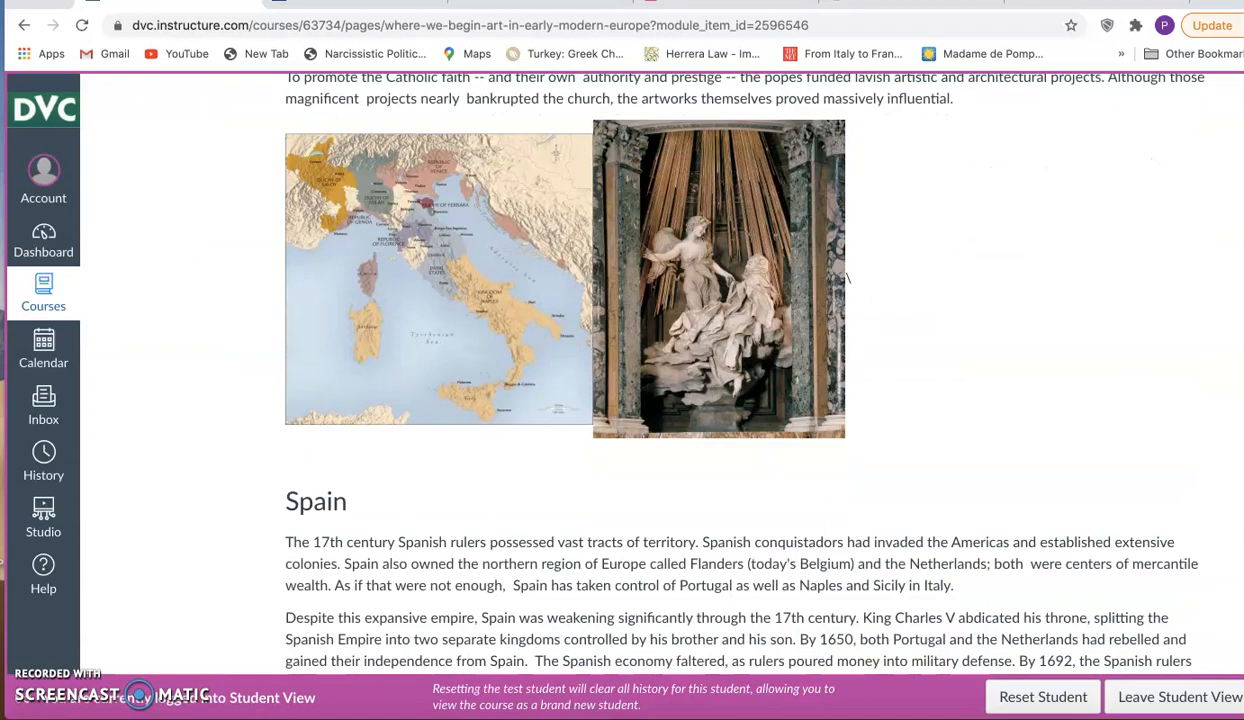
scroll("down", 3)
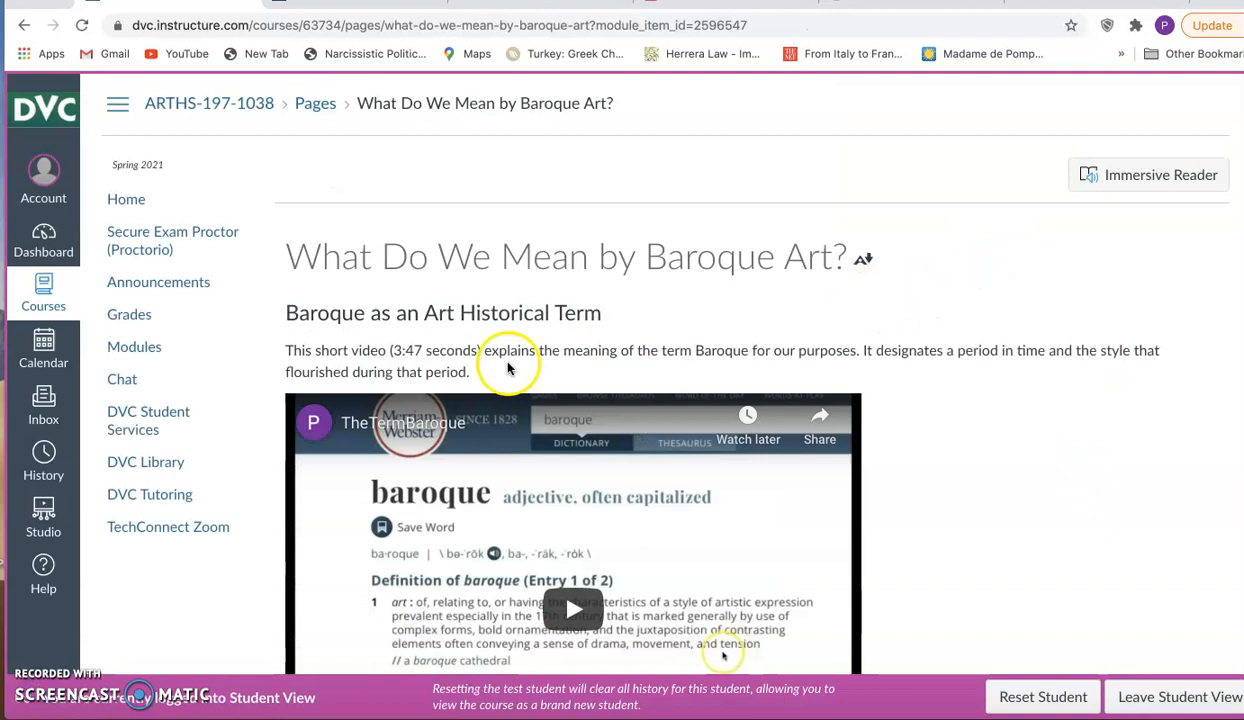
mouse_move(14, 640)
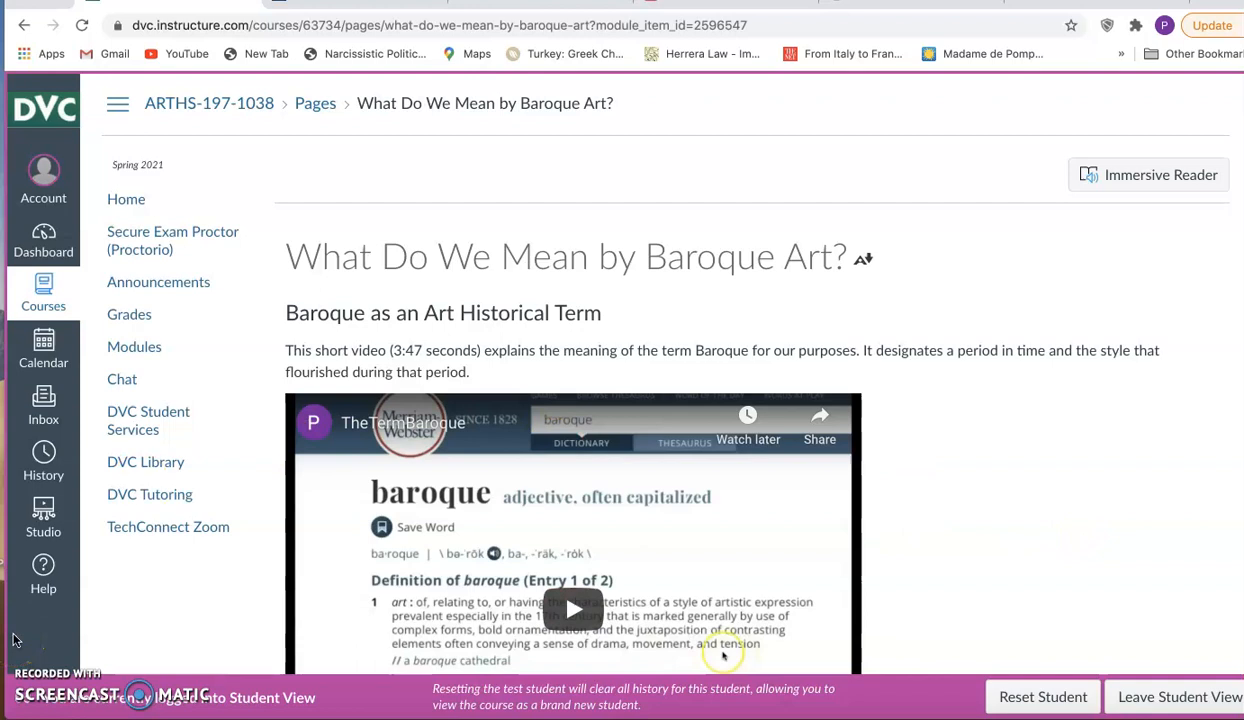
Step: Return to Module 1 and scroll to the Gritty Realism discussion and Italy art quiz
left_click(134, 346)
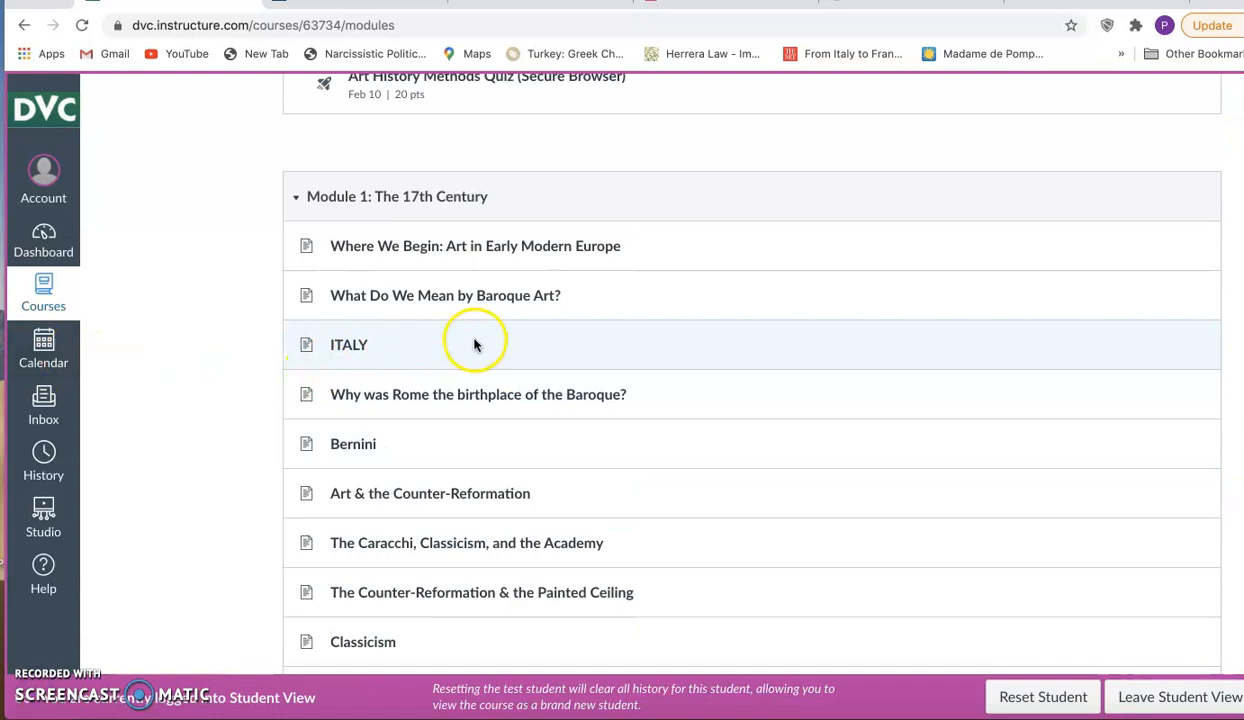
scroll("down", 3)
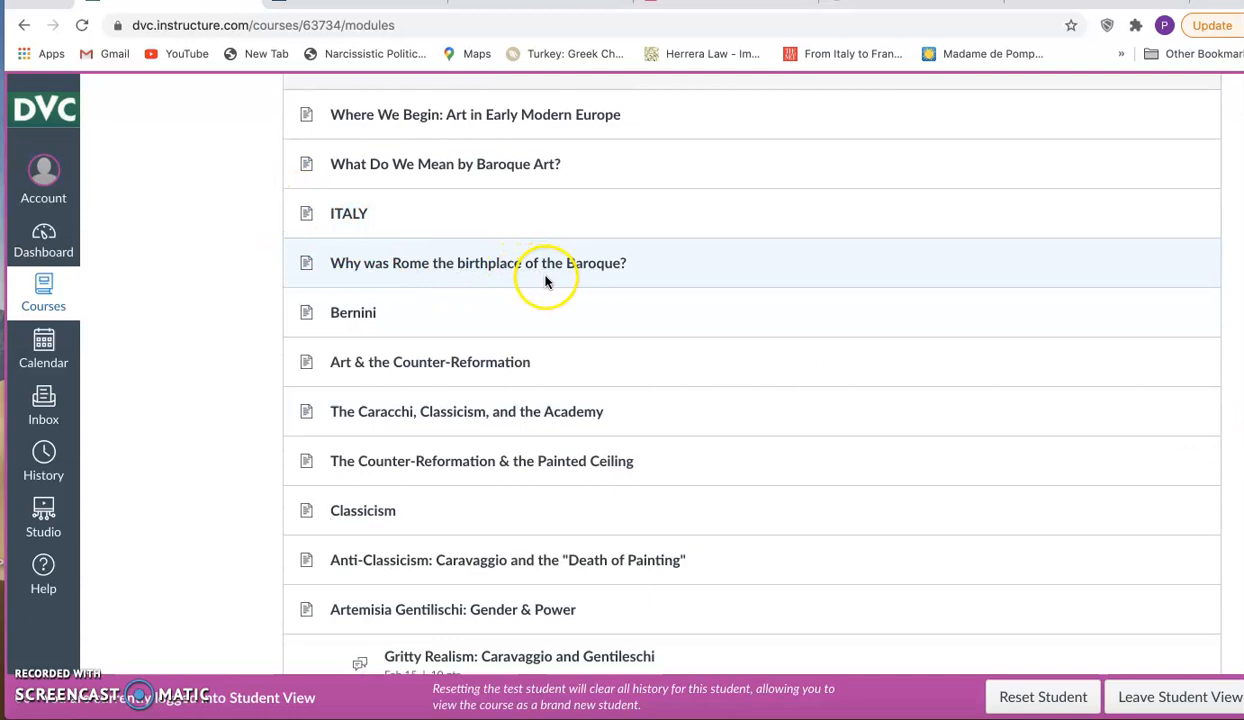
mouse_move(675, 461)
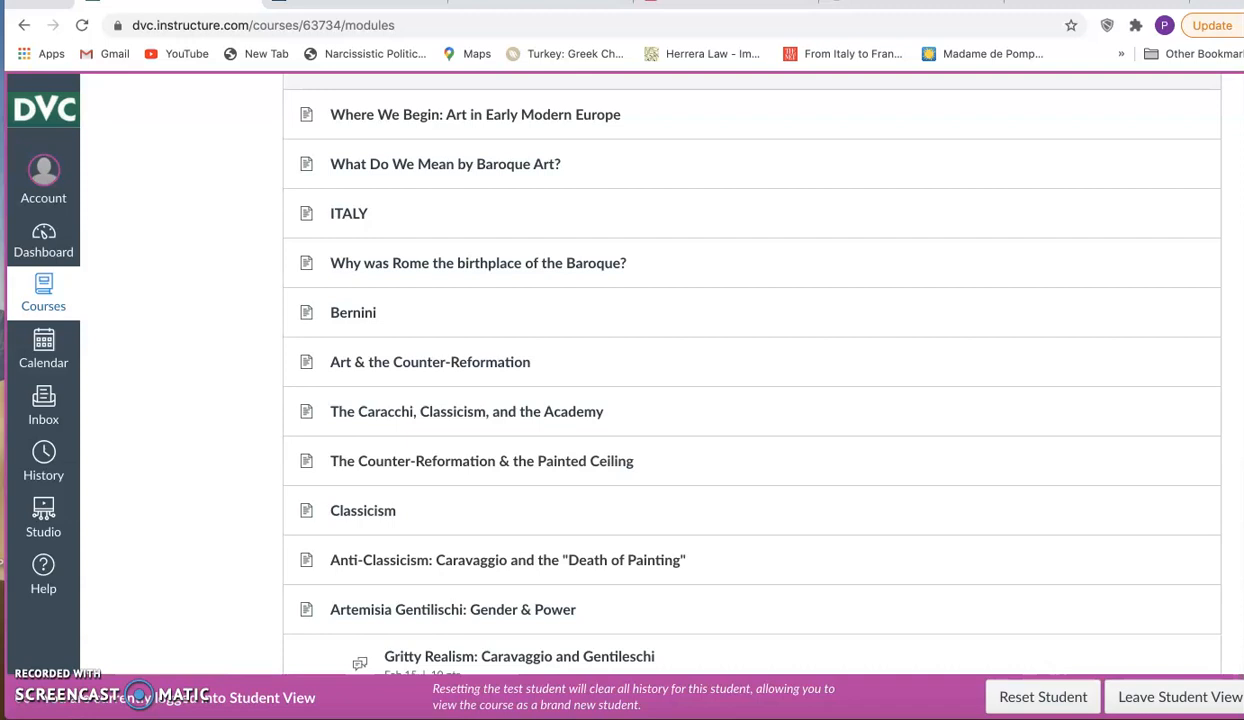
scroll("down", 3)
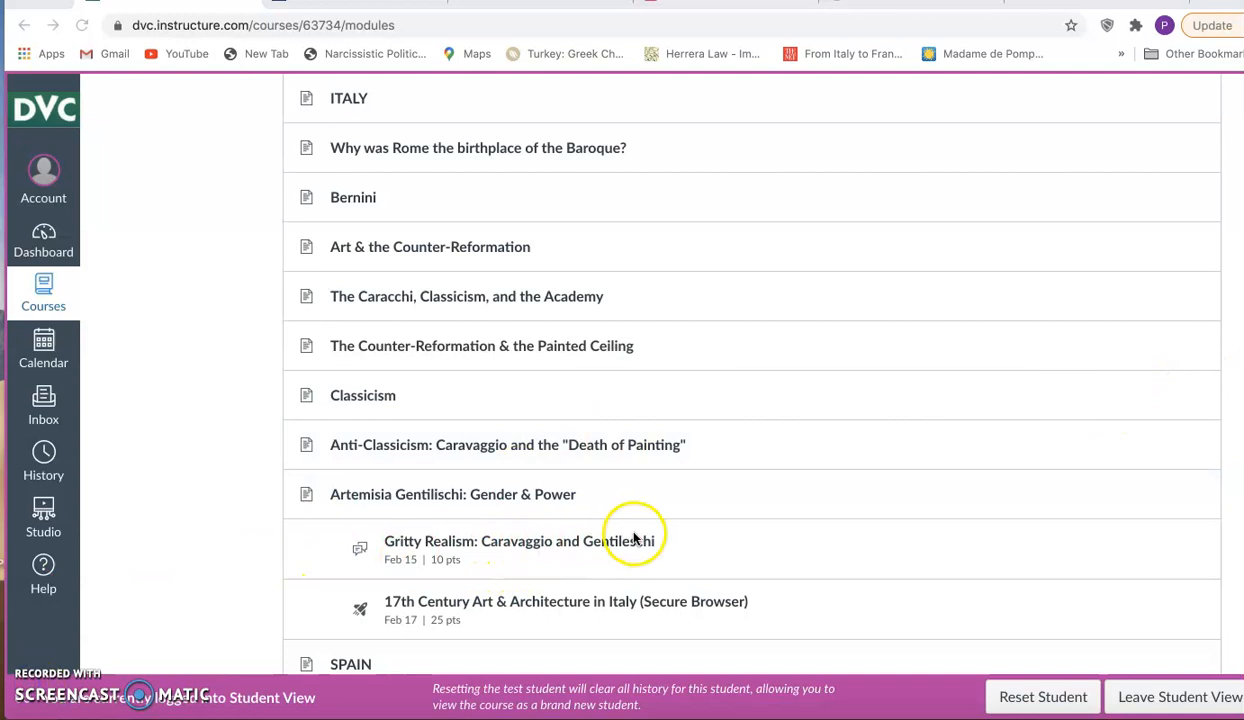
mouse_move(480, 450)
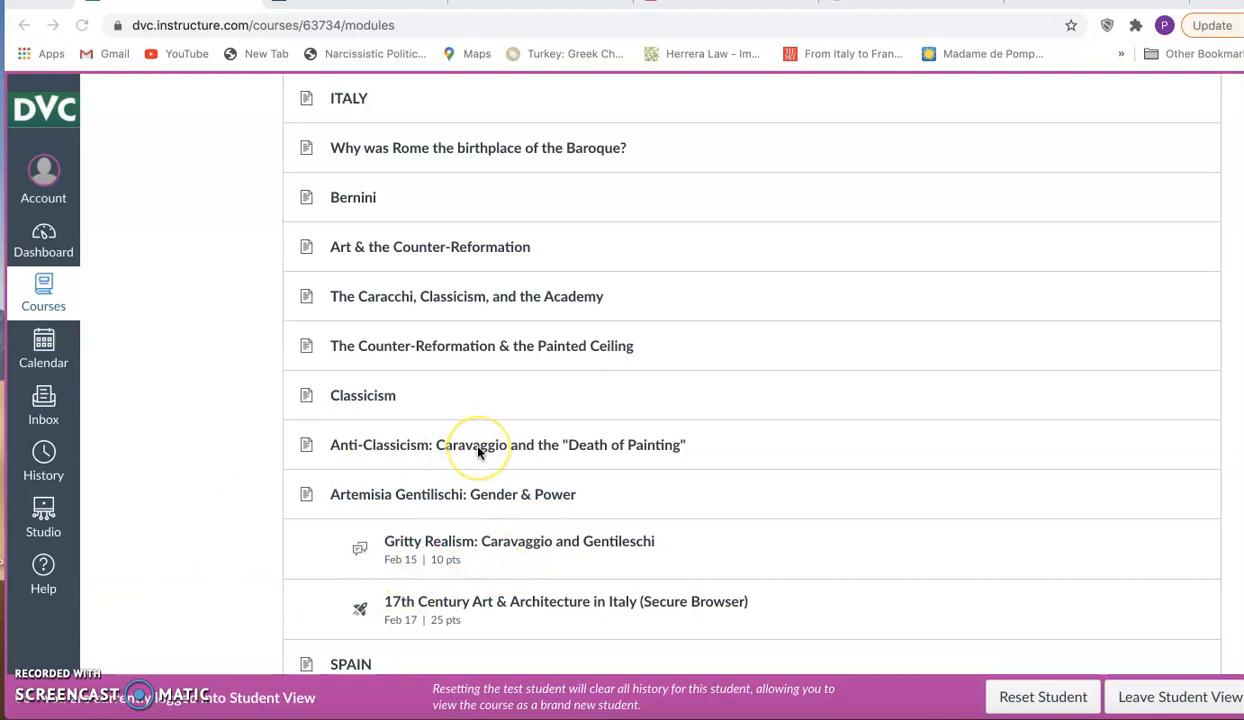
Step: Open the Anti-Classicism: Caravaggio page and scroll to its textbook reading and Schama video
left_click(507, 444)
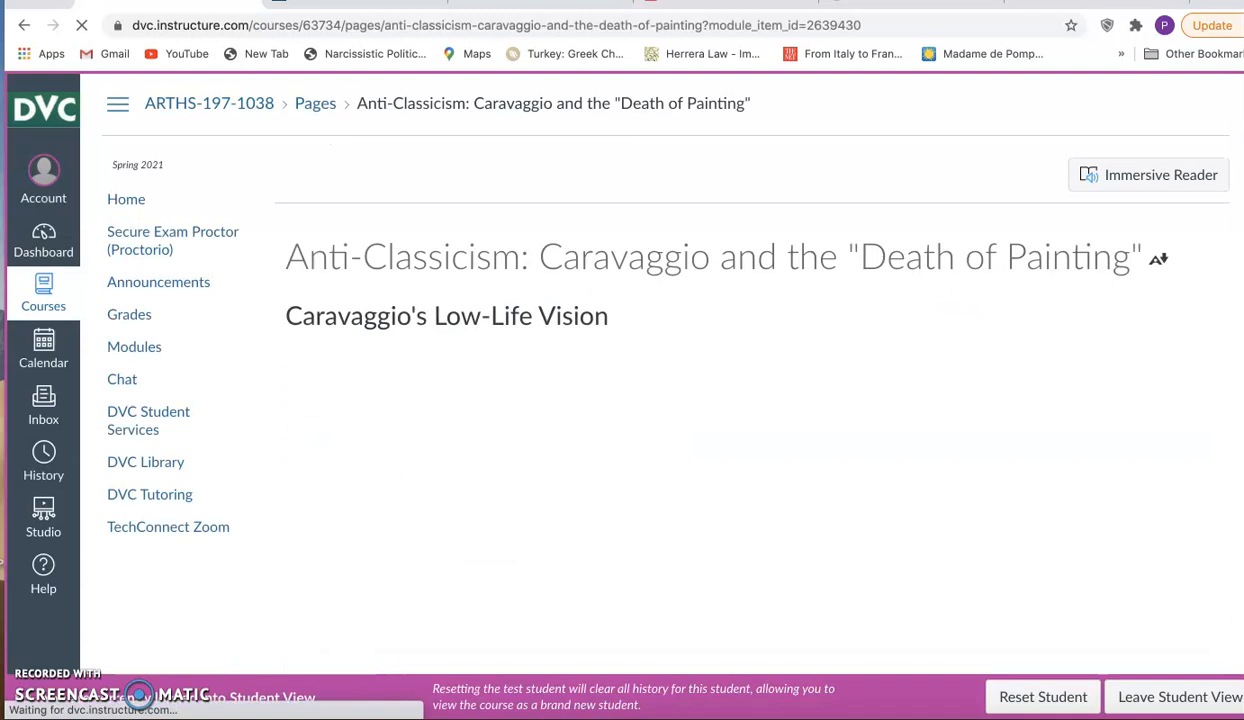
scroll("down", 3)
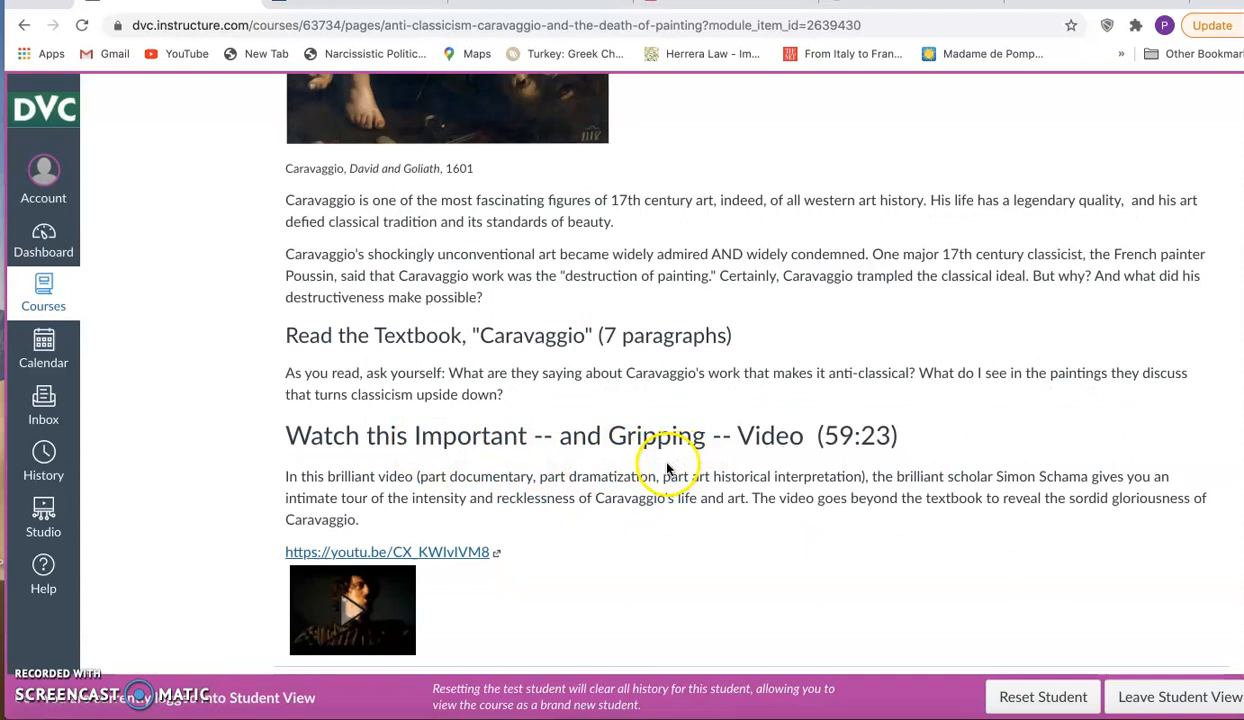
mouse_move(828, 430)
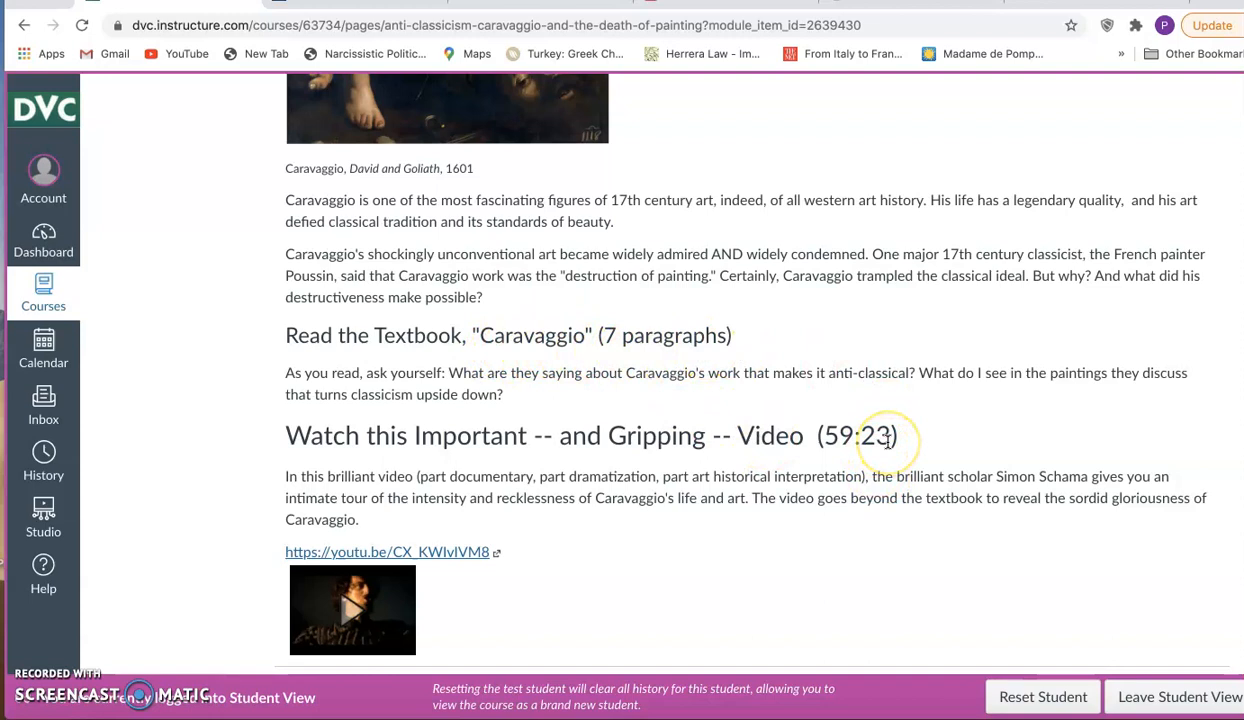
mouse_move(870, 447)
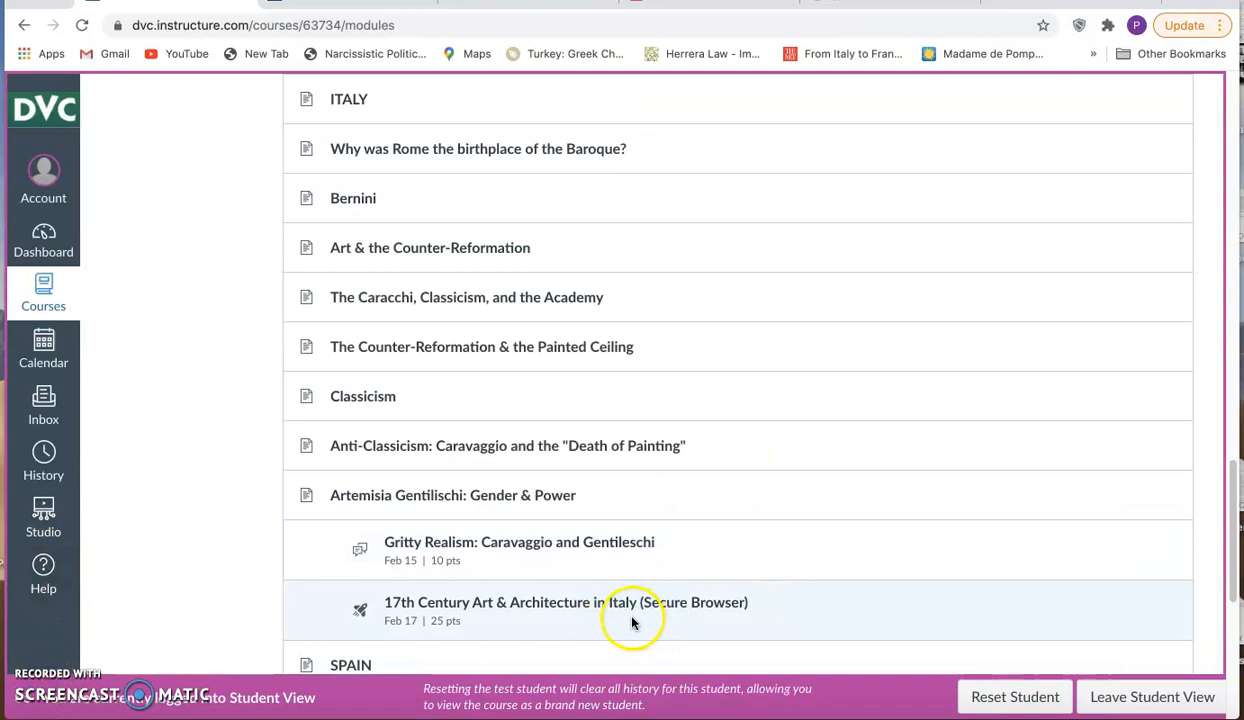
mouse_move(578, 618)
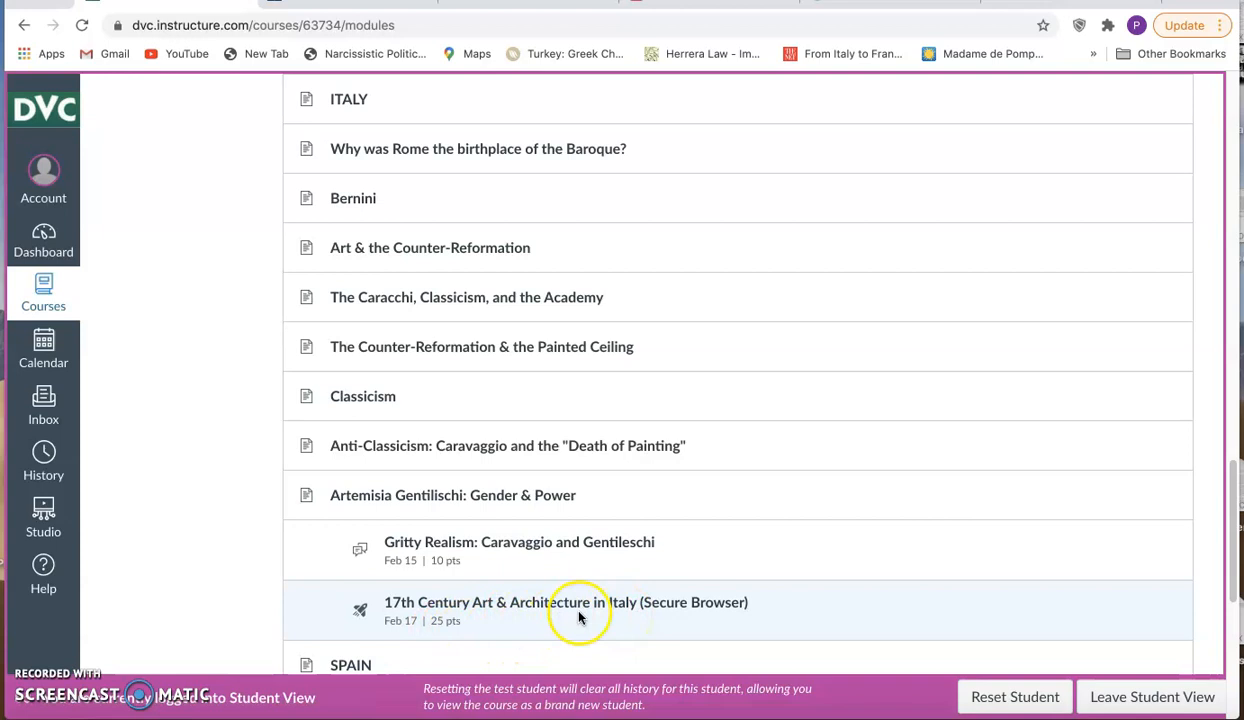
Step: Scroll past Spain and Northern Europe to the Rembrandt & Vermeer reflection discussion
scroll("down", 3)
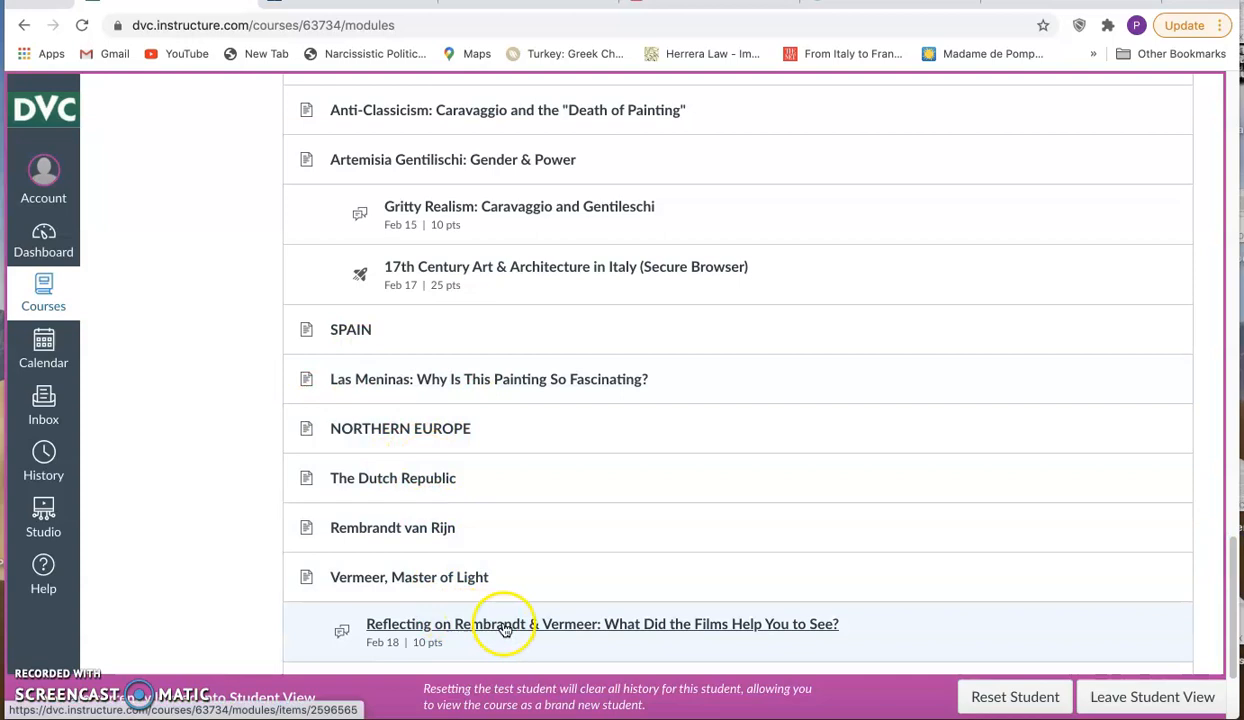
mouse_move(490, 627)
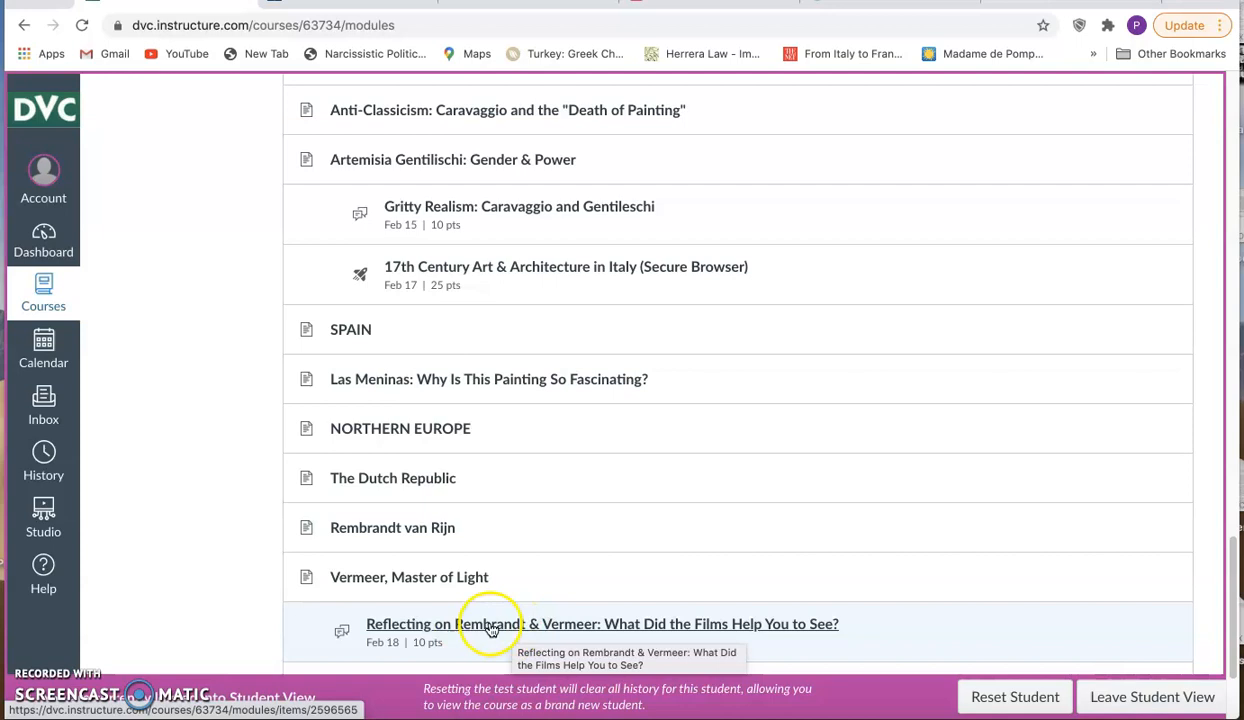
Step: Open 'Reflecting on Rembrandt & Vermeer' and scroll through its objectives and response prompts
left_click(602, 623)
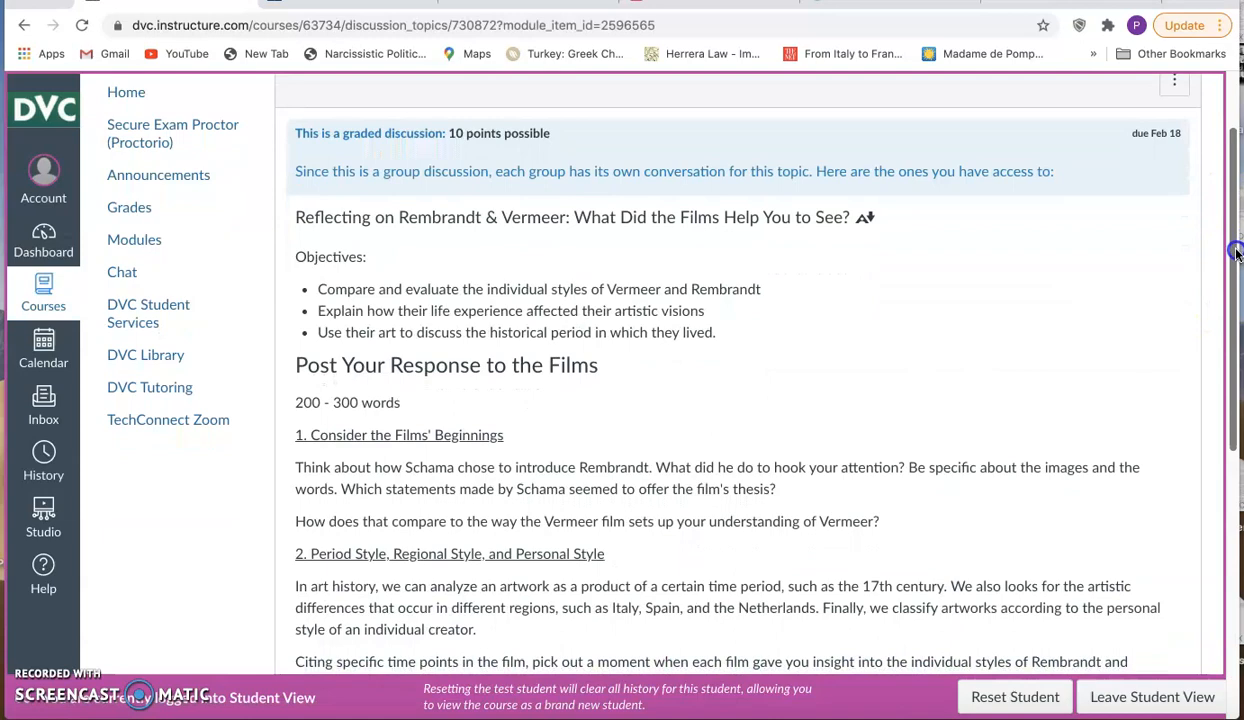
scroll("down", 3)
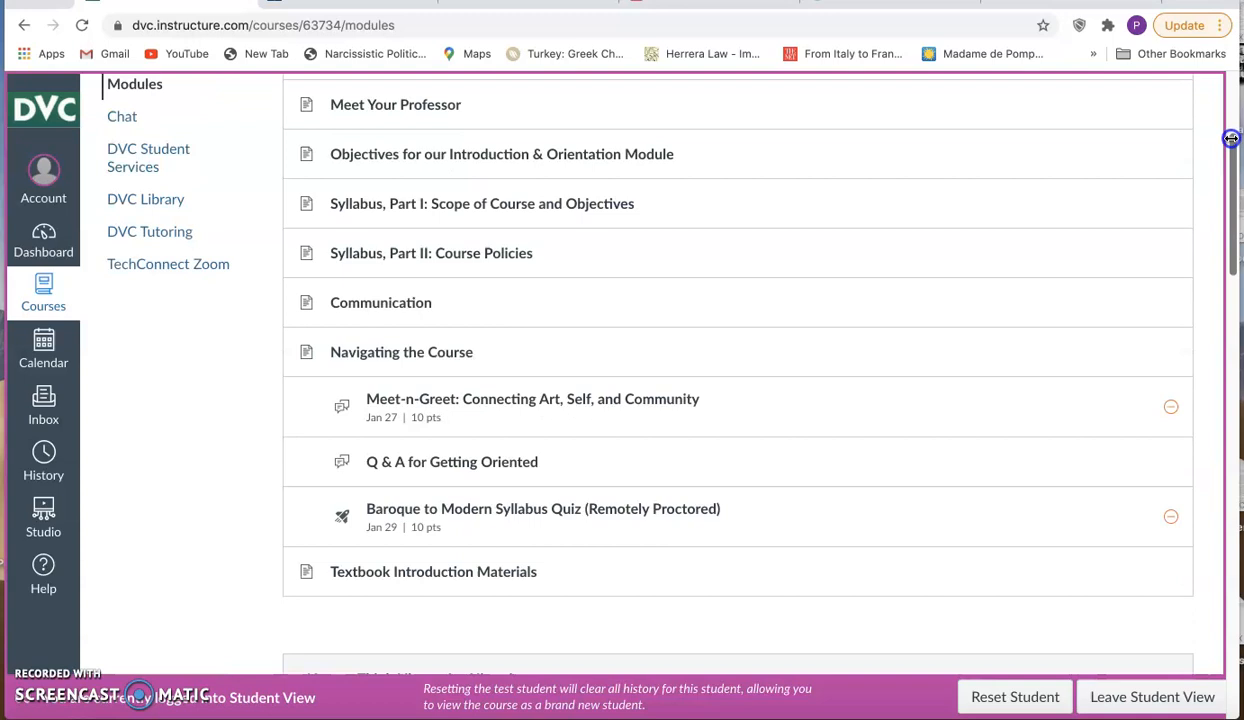
Step: Scroll to the final Spanish, Flemish, and Dutch Art quiz, then view the February 2021 calendar
scroll("down", 3)
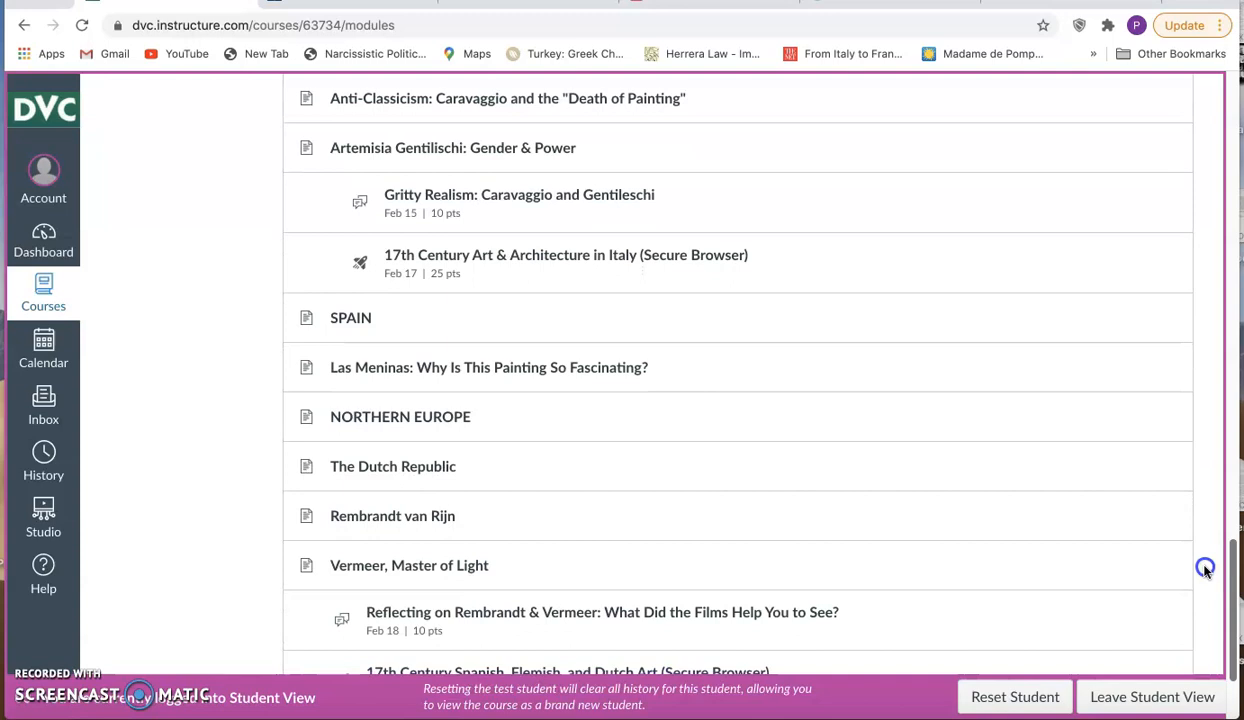
scroll("down", 3)
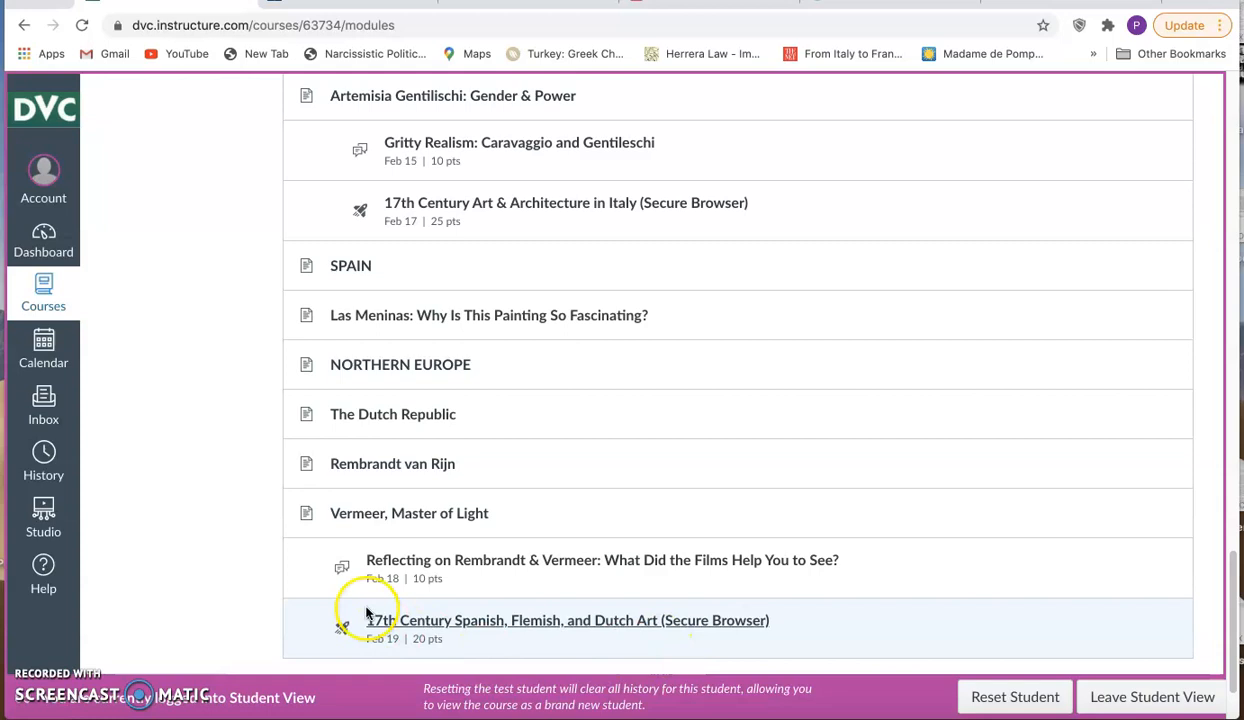
mouse_move(1035, 542)
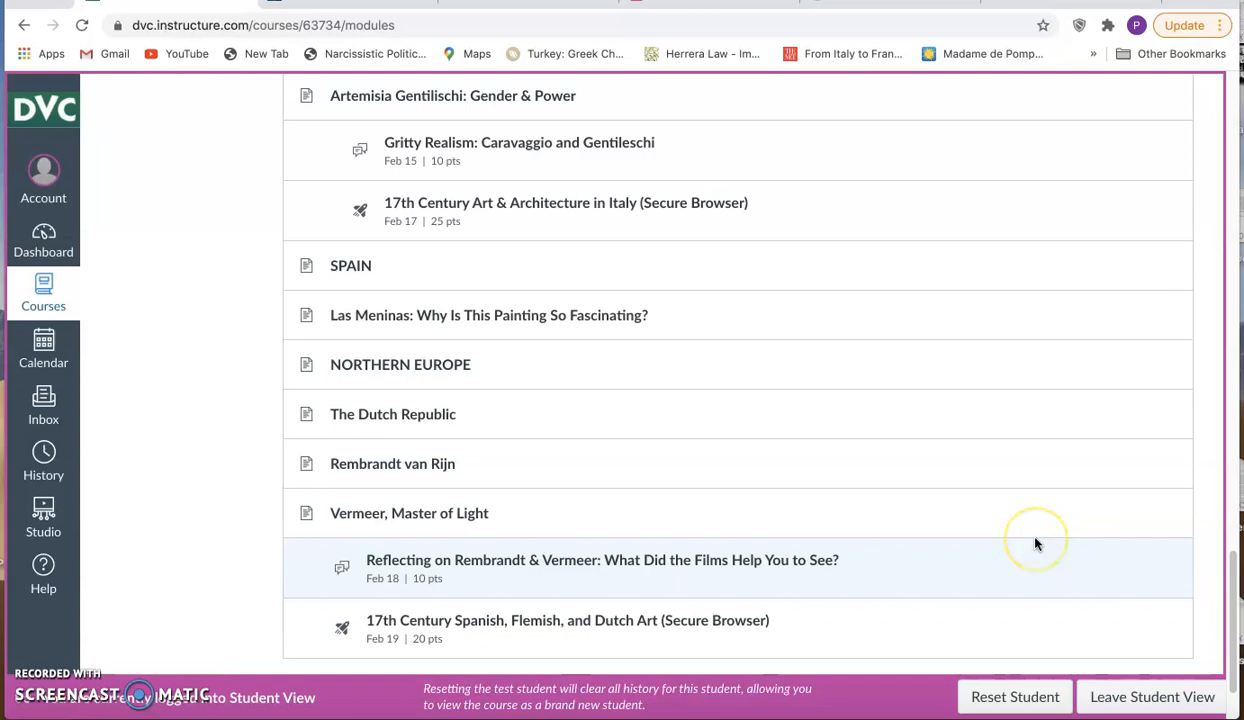
mouse_move(1036, 544)
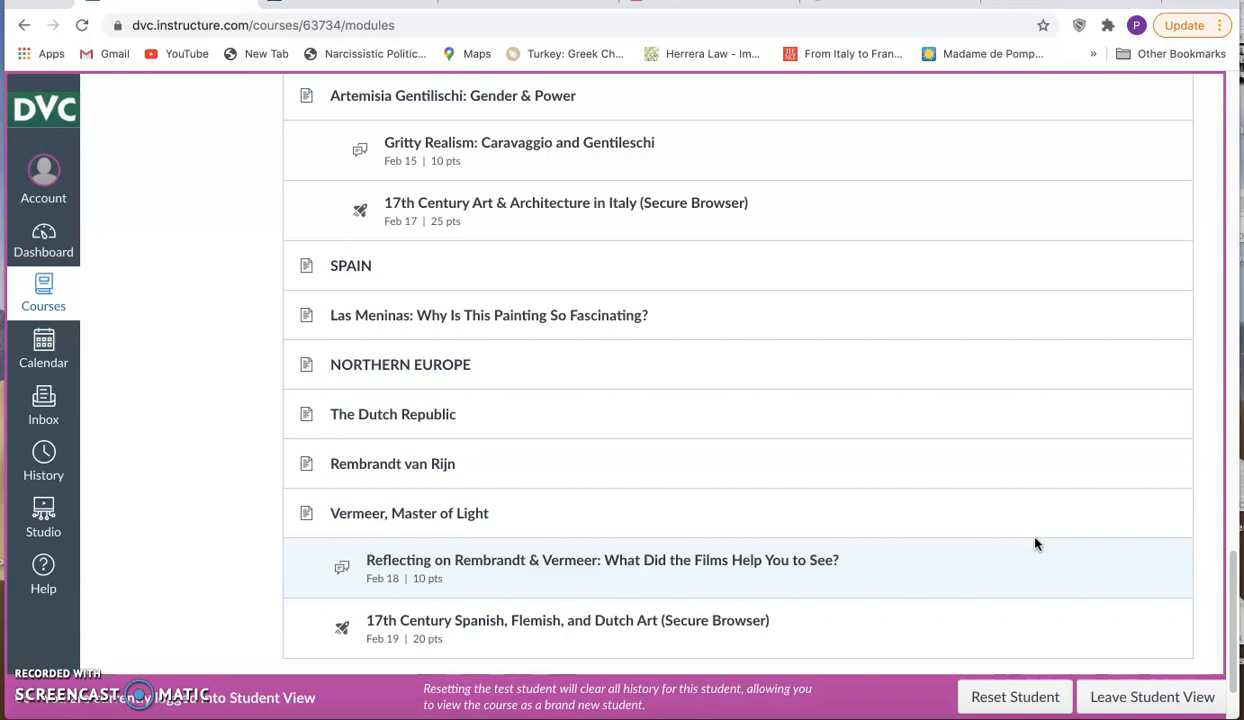
left_click(43, 349)
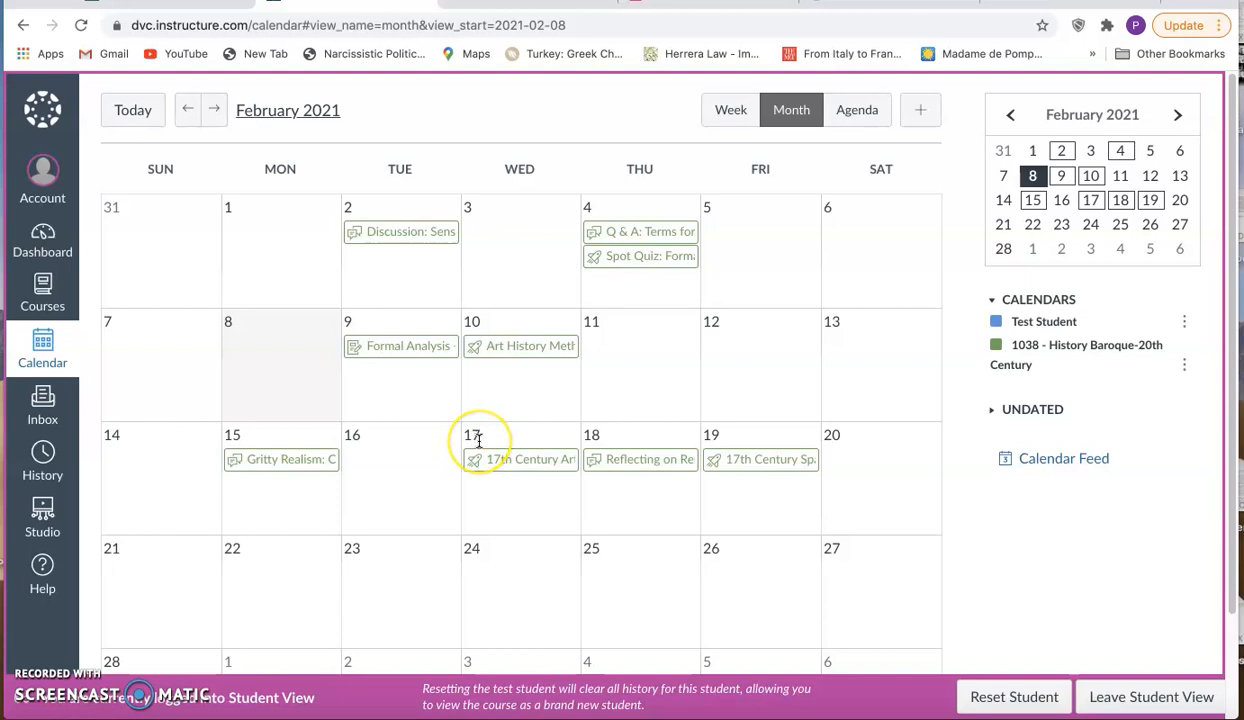
mouse_move(640, 459)
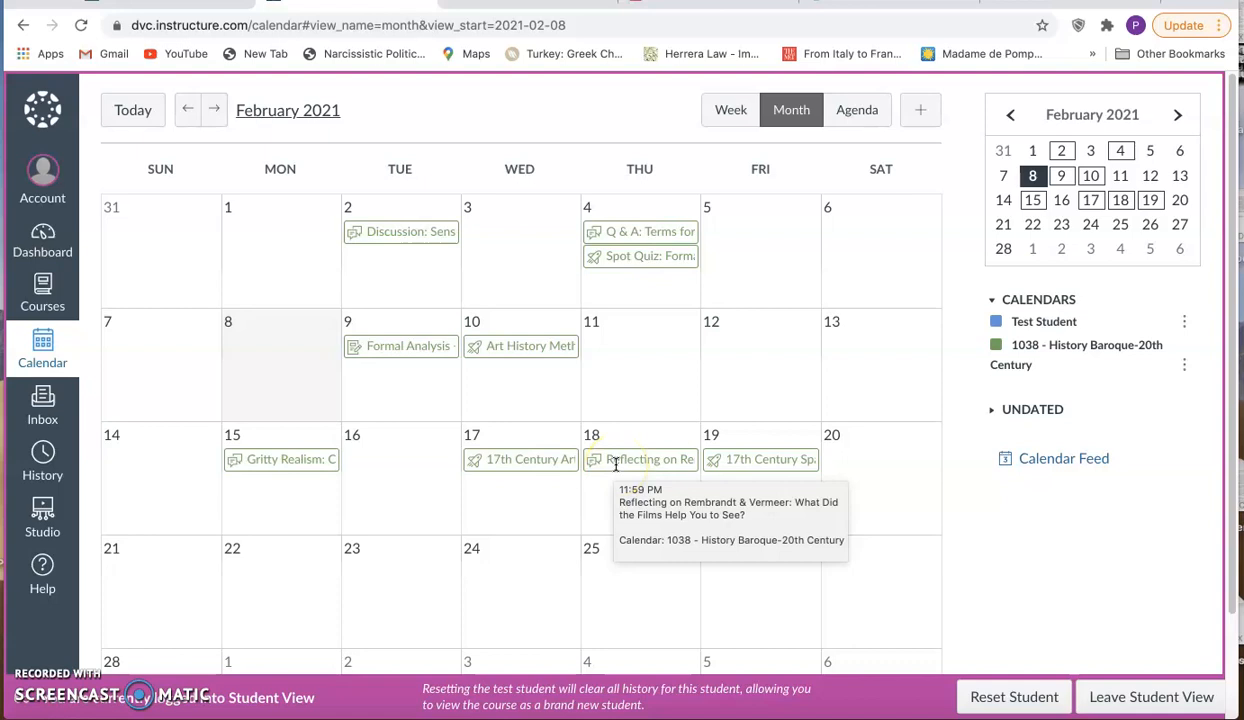